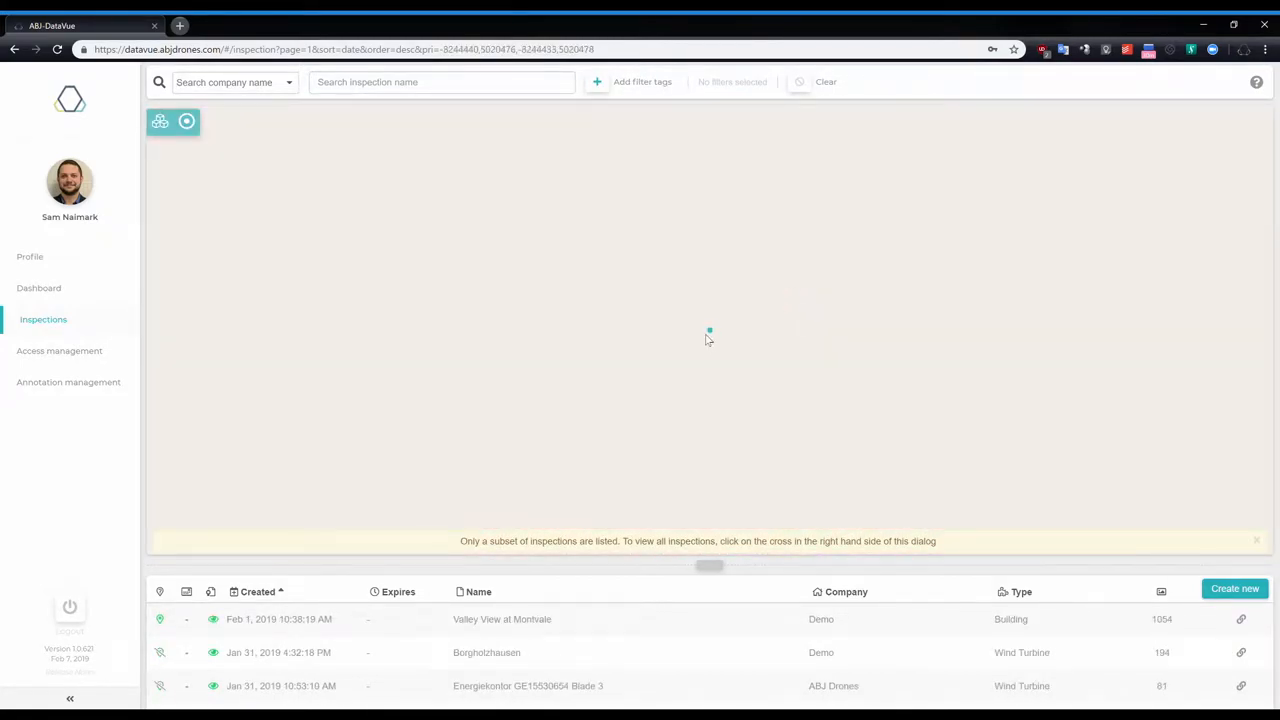
- Open the Valley View at Montvale inspection from the Inspections list
left_click(502, 618)
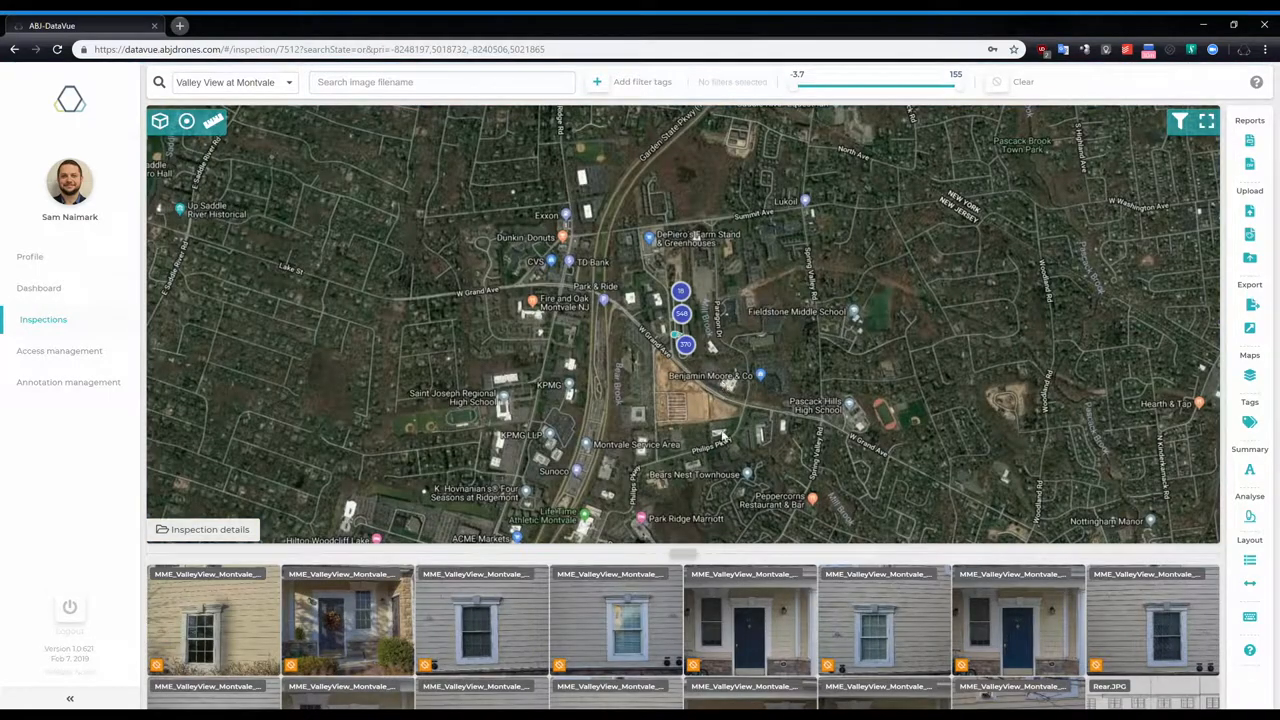
- Zoom the map in on the building until its geotagged photo markers show
scroll("up", 3)
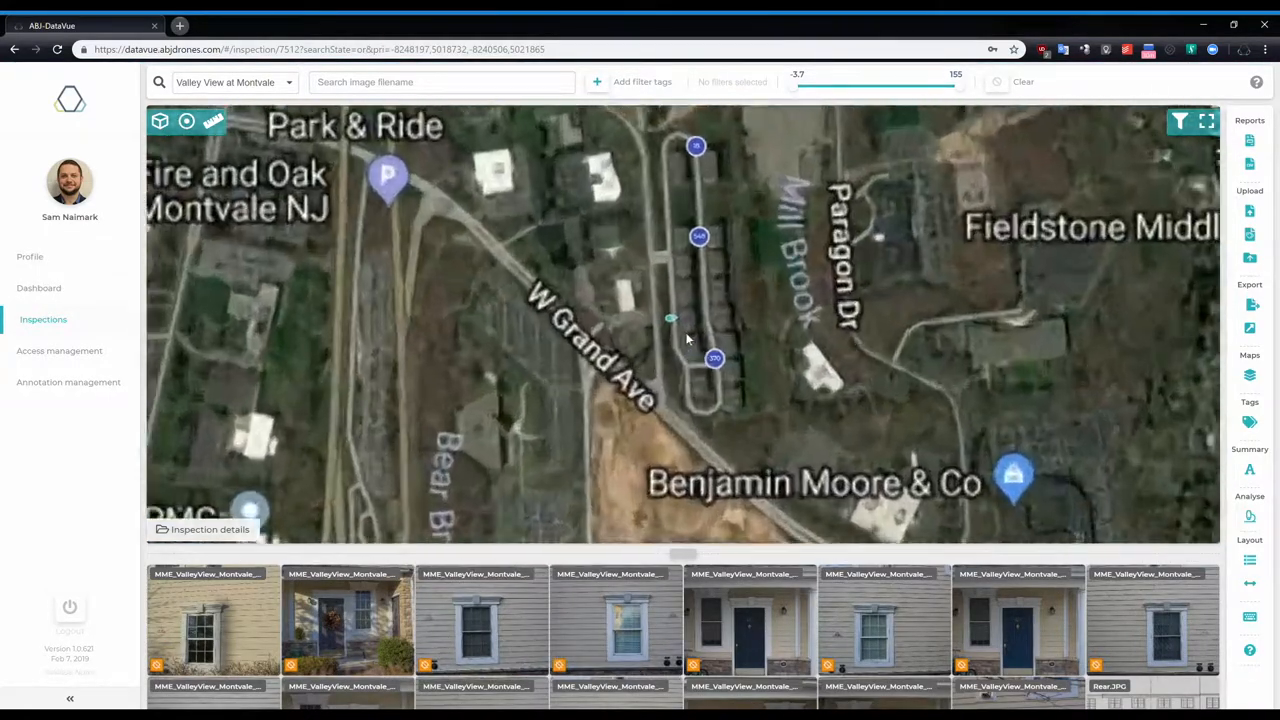
scroll("up", 3)
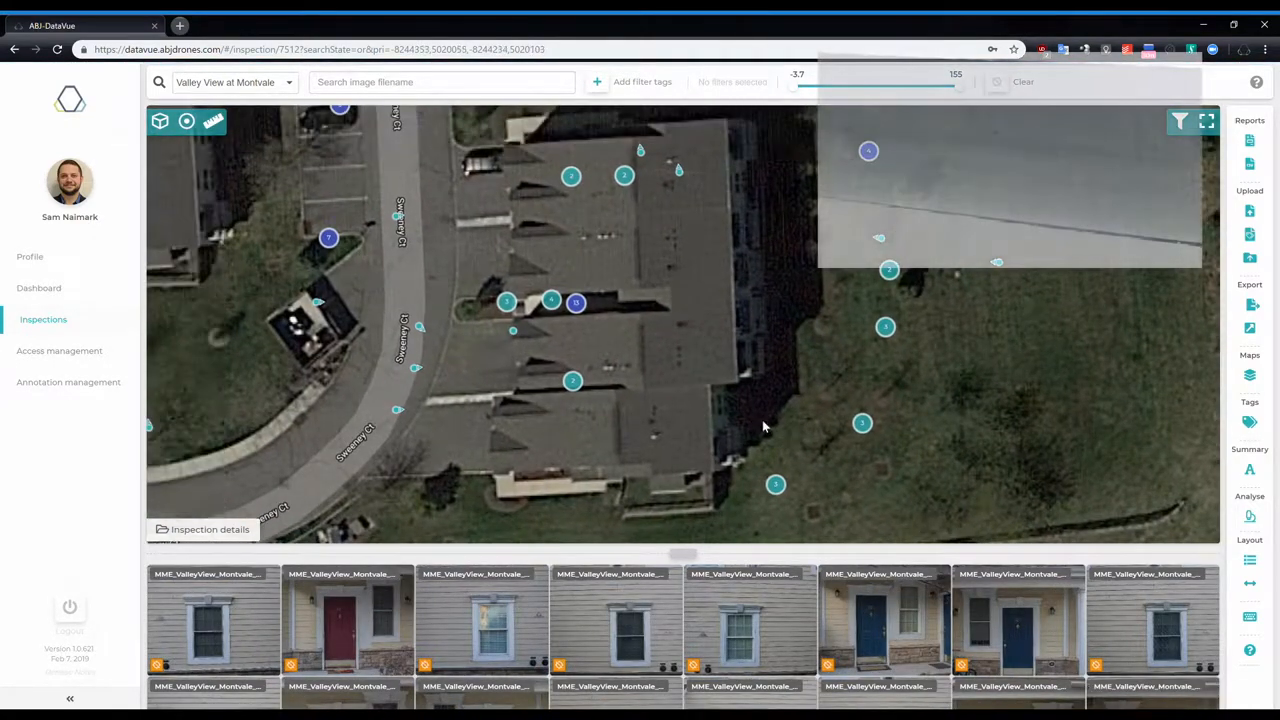
- View a building photo in the image viewer, then switch to another siding photo
left_click(212, 620)
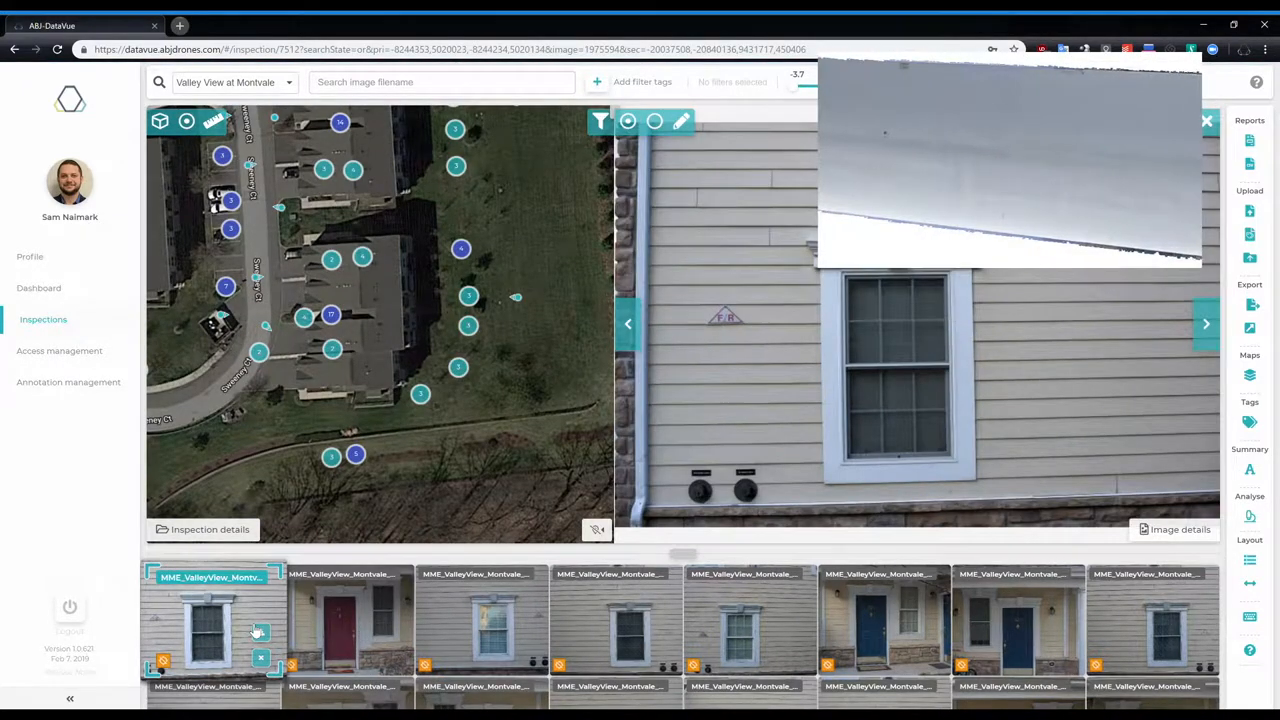
left_click(480, 620)
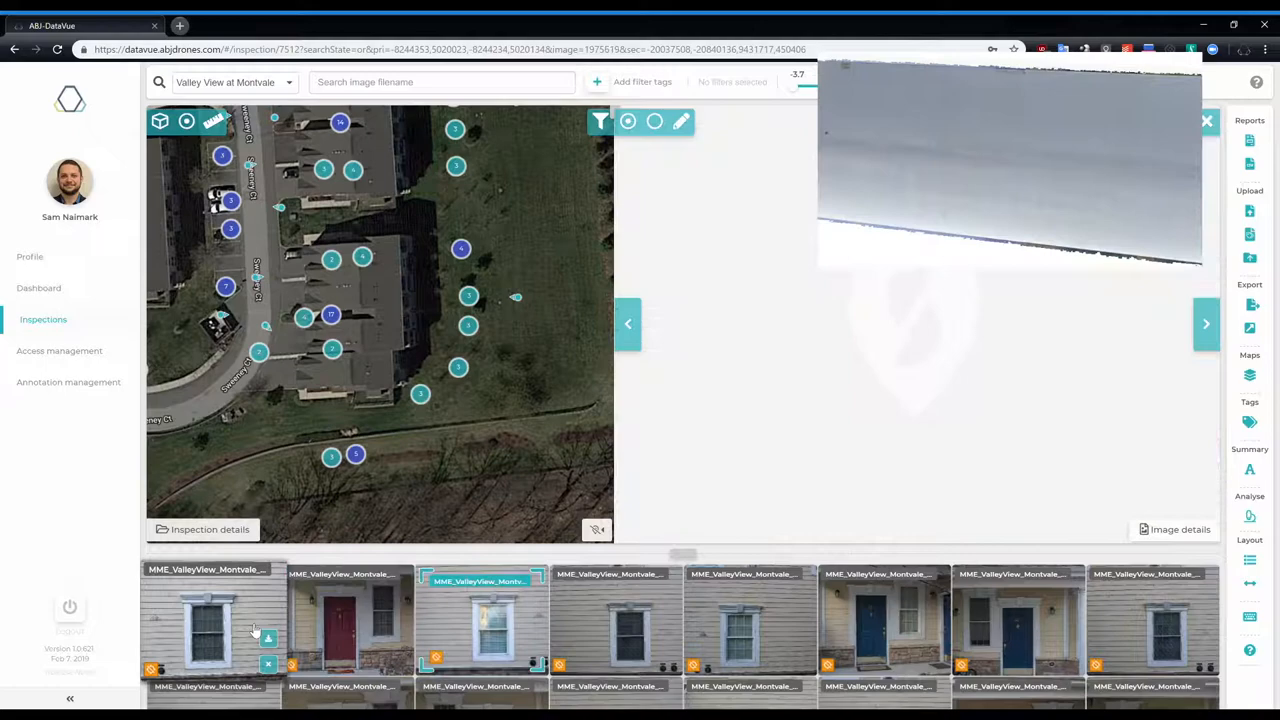